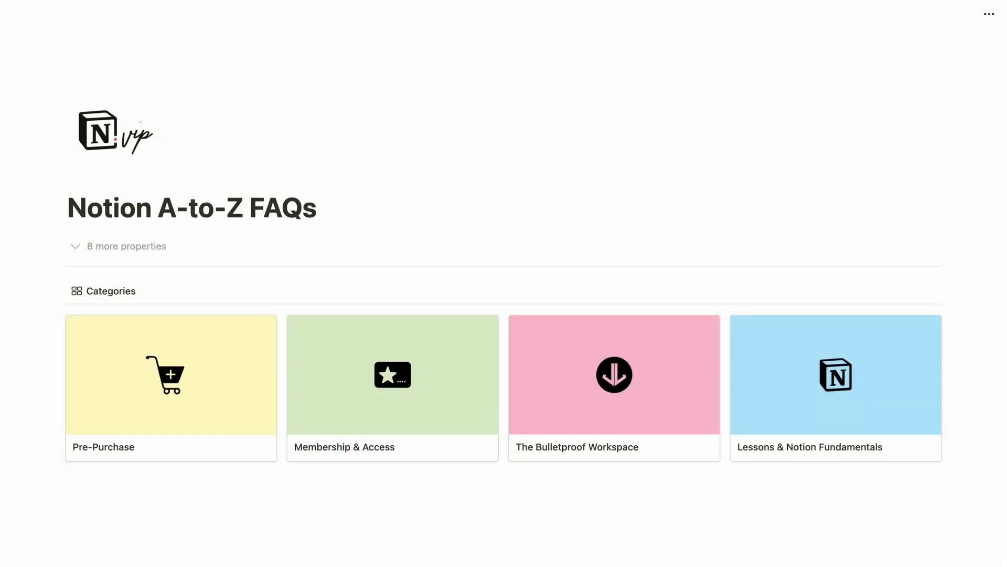
# Step: Show the Membership & Access FAQs with the 'Can I get an invoice for tax purposes?' answer expanded
pyautogui.click(391, 374)
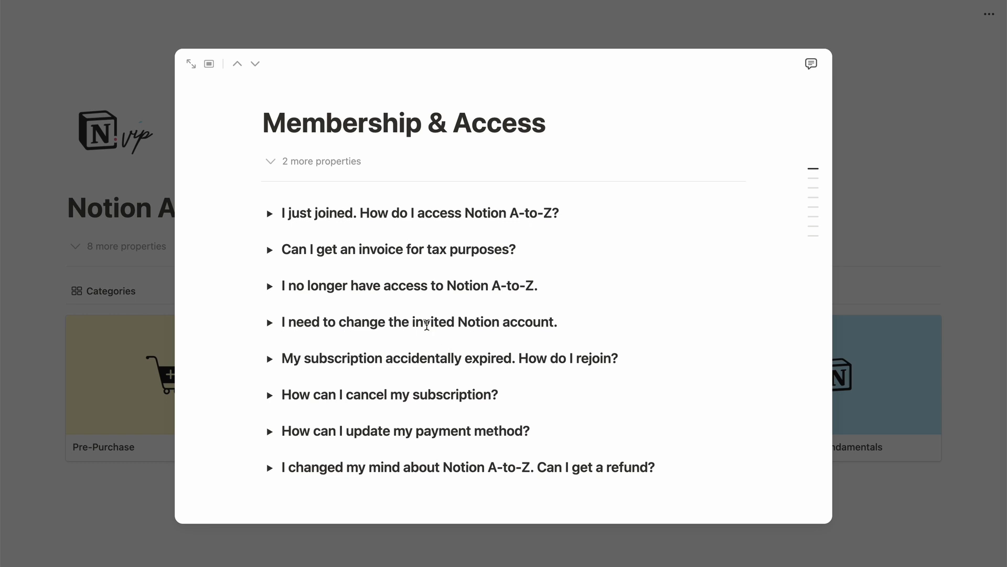
pyautogui.click(270, 249)
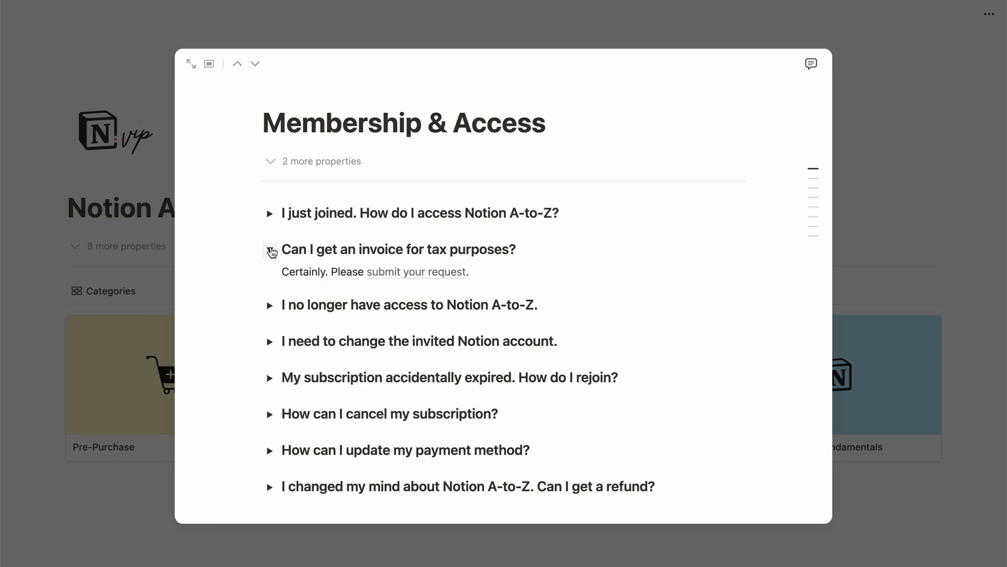
pyautogui.click(416, 271)
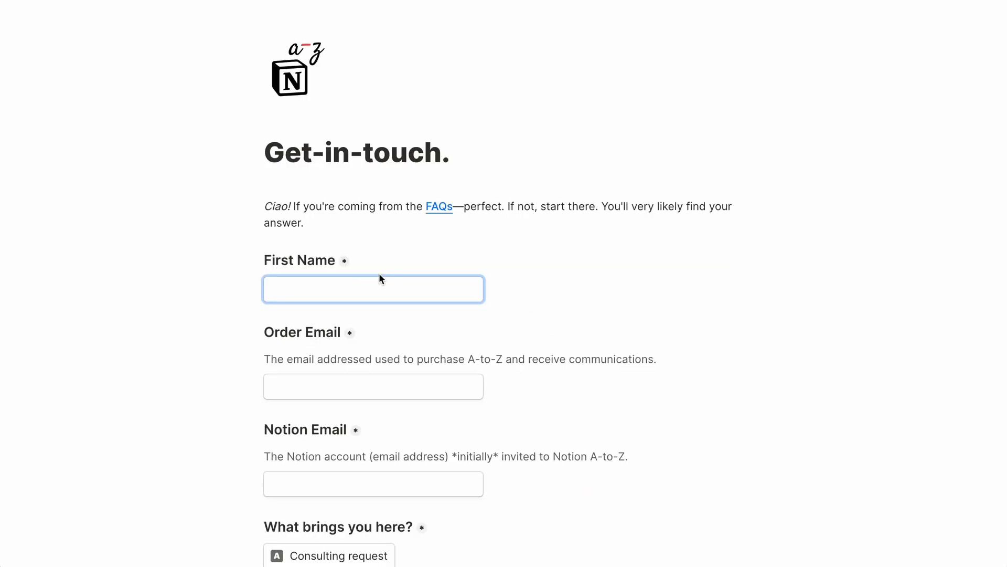
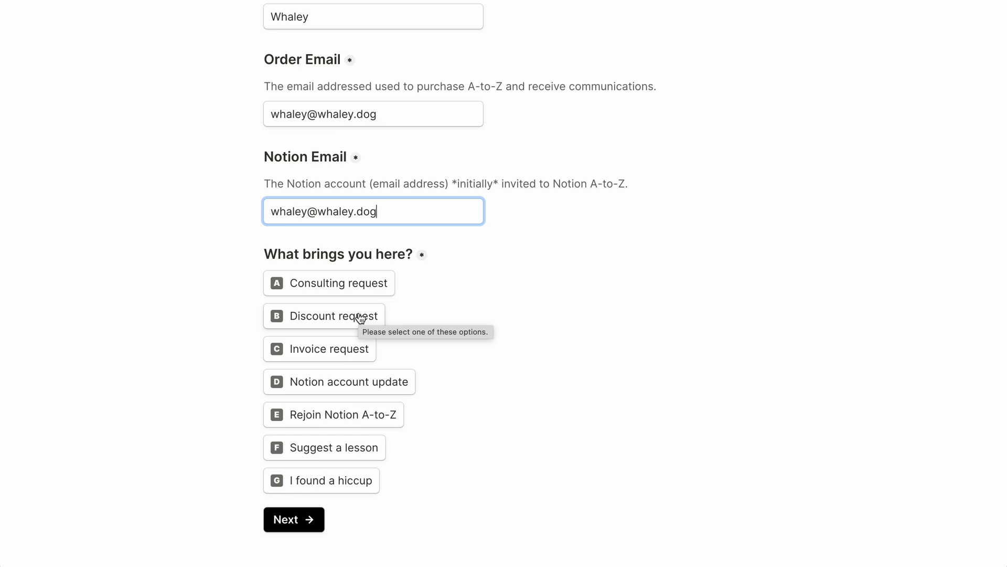
pyautogui.moveTo(367, 383)
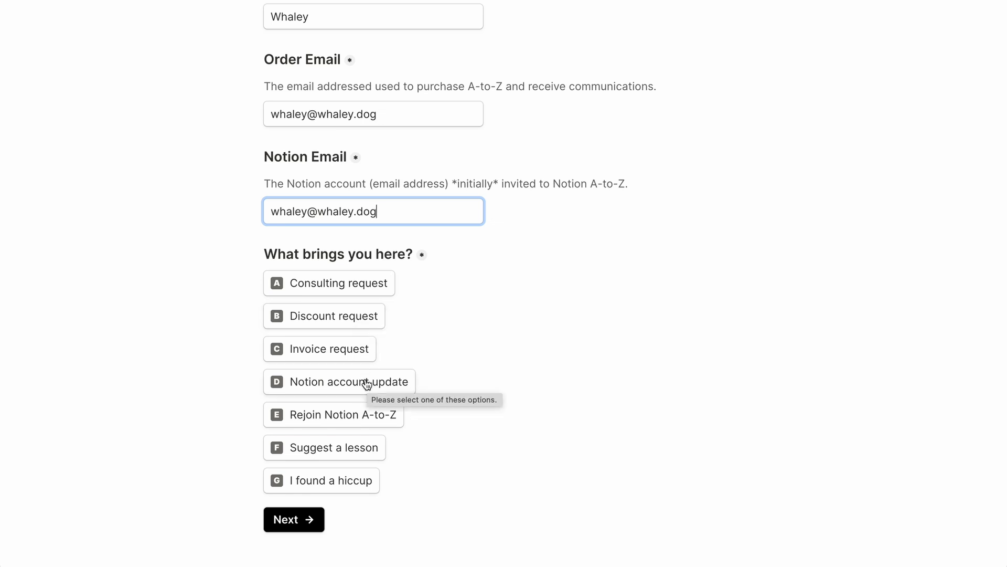
pyautogui.click(338, 381)
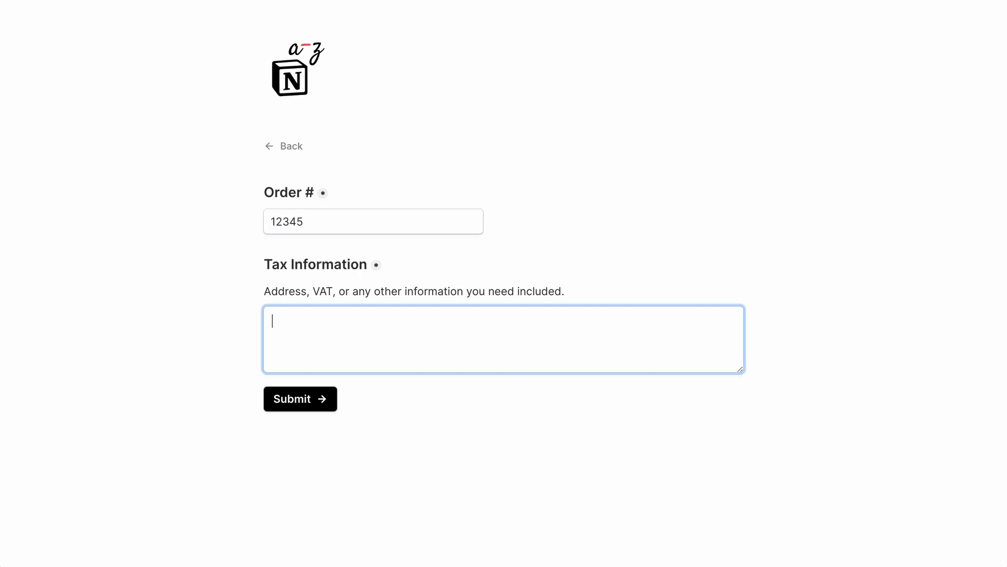
# Step: Enter 'Whaley's List' and billing address ending 'C 27601' as tax information and submit the request
pyautogui.write("Whaley's List")
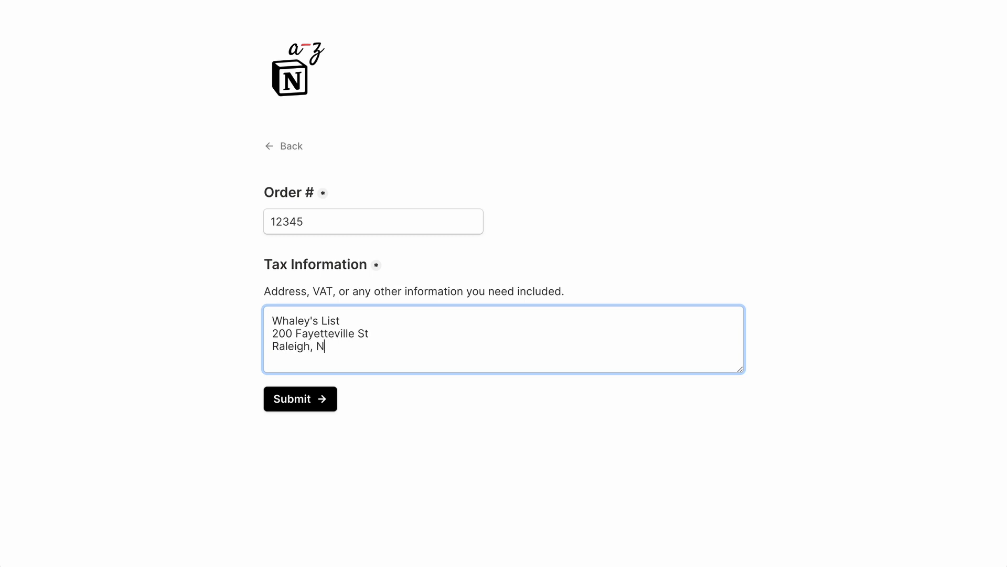
pyautogui.write('C 27601')
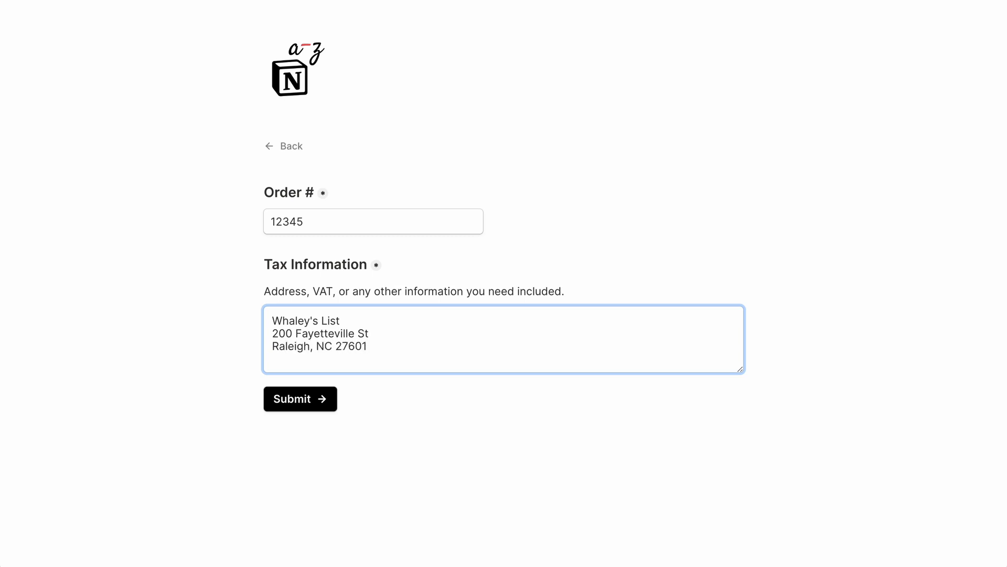
pyautogui.click(300, 399)
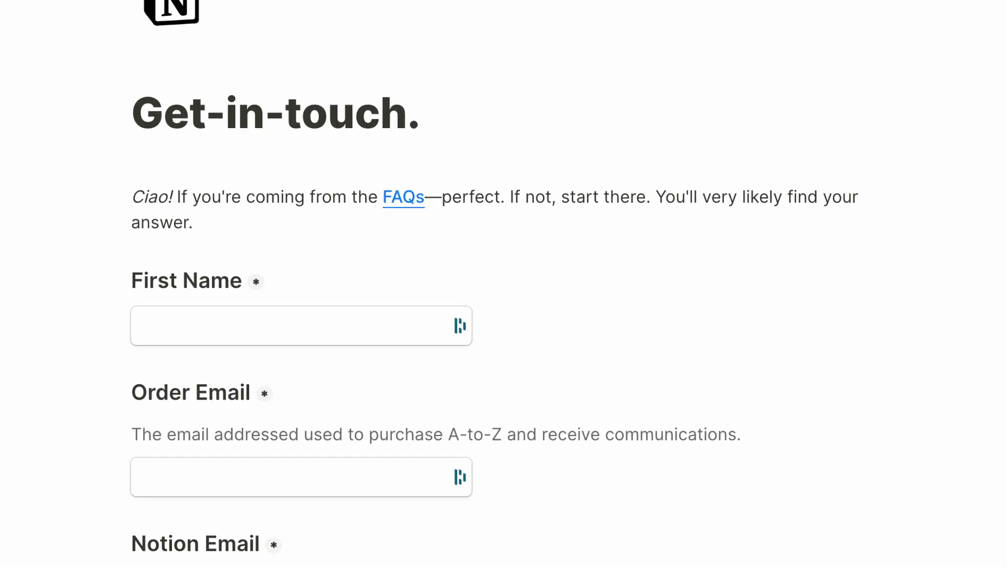
# Step: Scroll the Tally editor down through the form fields to the 'What brings you here?' choices
pyautogui.scroll(-3)
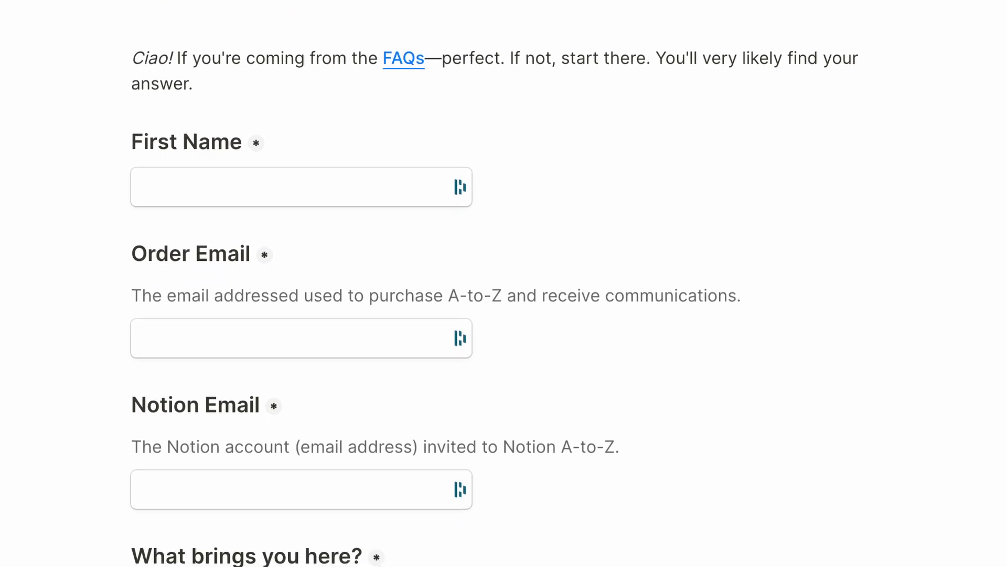
pyautogui.scroll(-3)
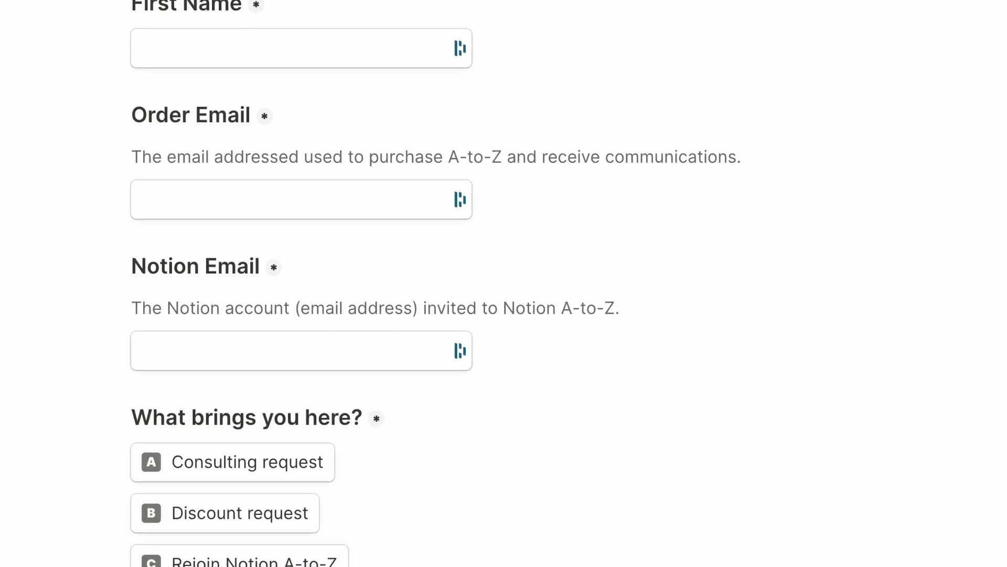
pyautogui.scroll(-3)
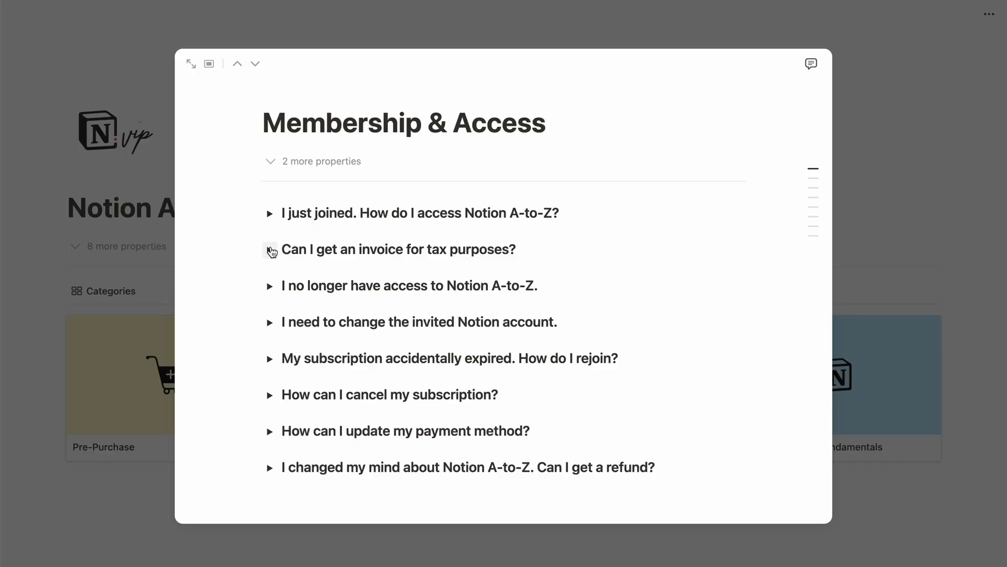
# Step: Expand the tax-invoice answer and follow its 'submit your request' link
pyautogui.click(271, 250)
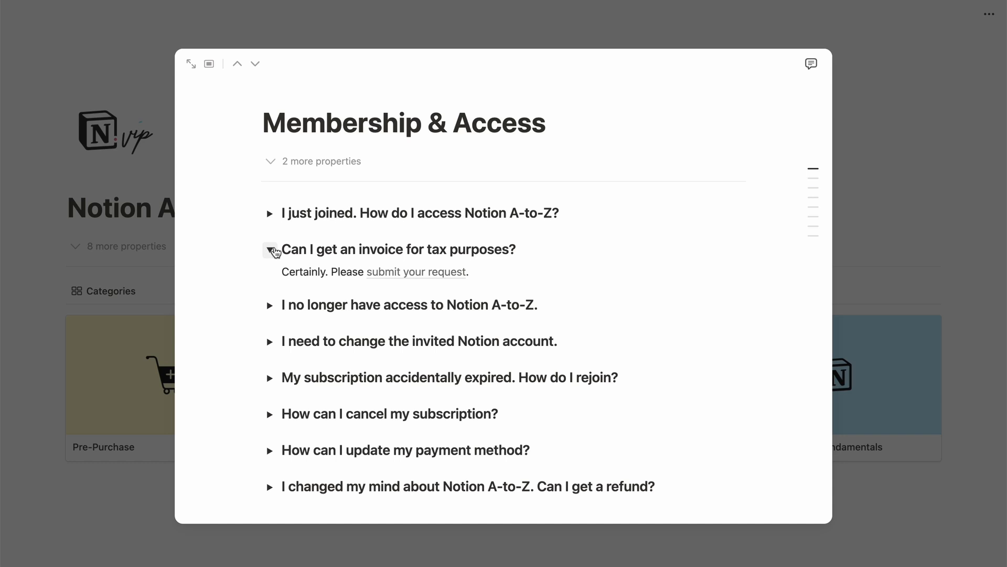
pyautogui.click(417, 271)
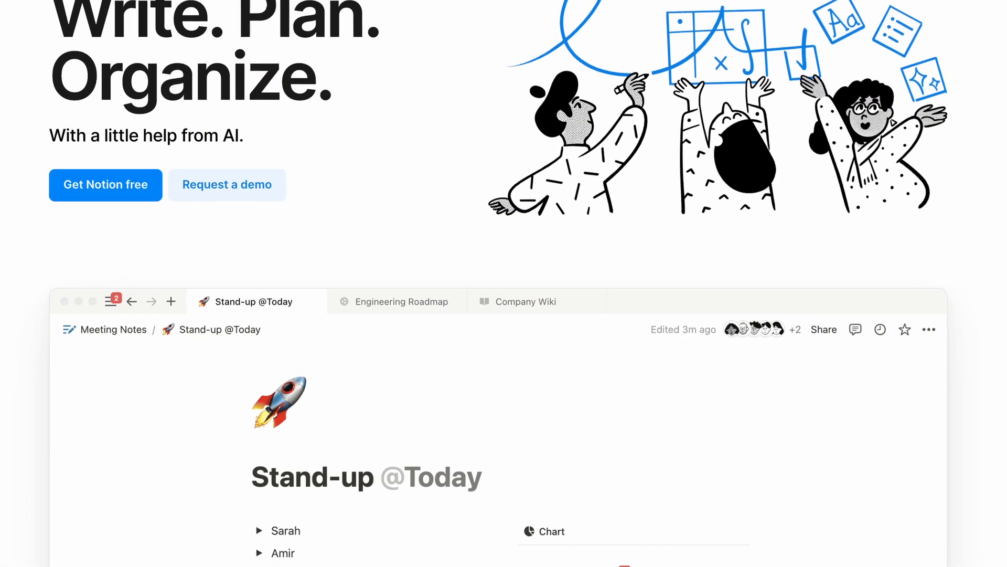
# Step: Leave the Notion VIP site and return to the Notion A-to-Z FAQs page with its four category cards
pyautogui.scroll(-3)
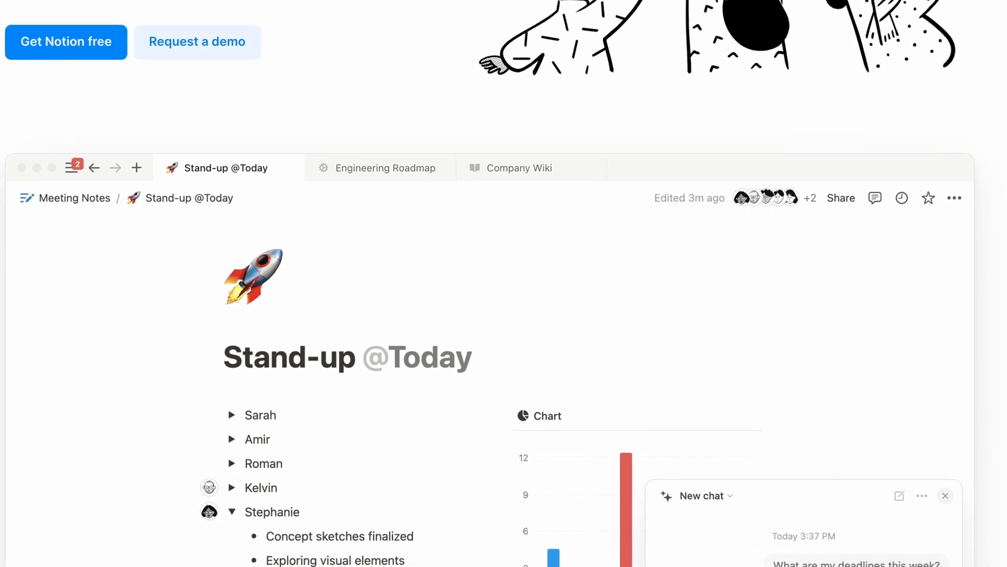
pyautogui.scroll(-3)
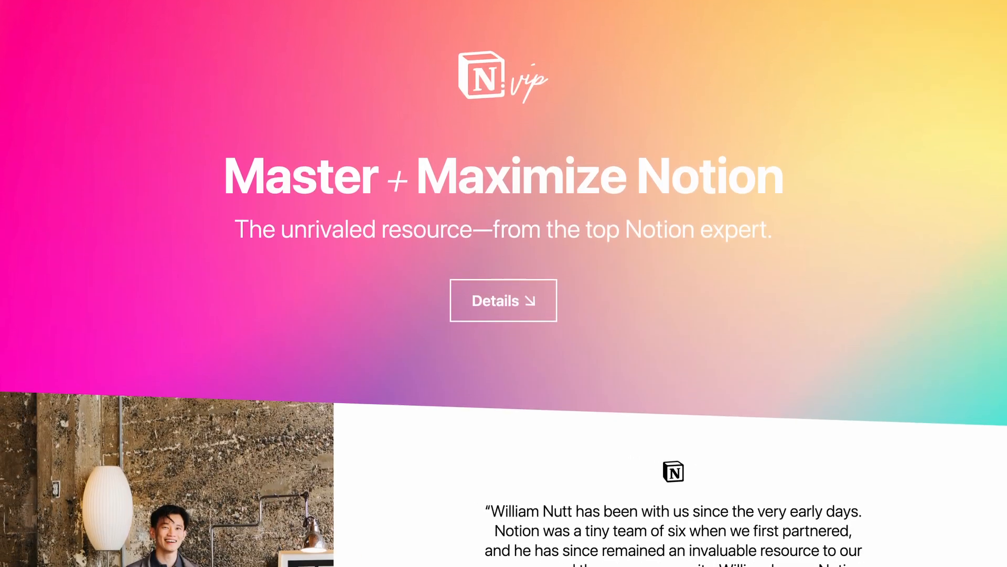
pyautogui.click(502, 300)
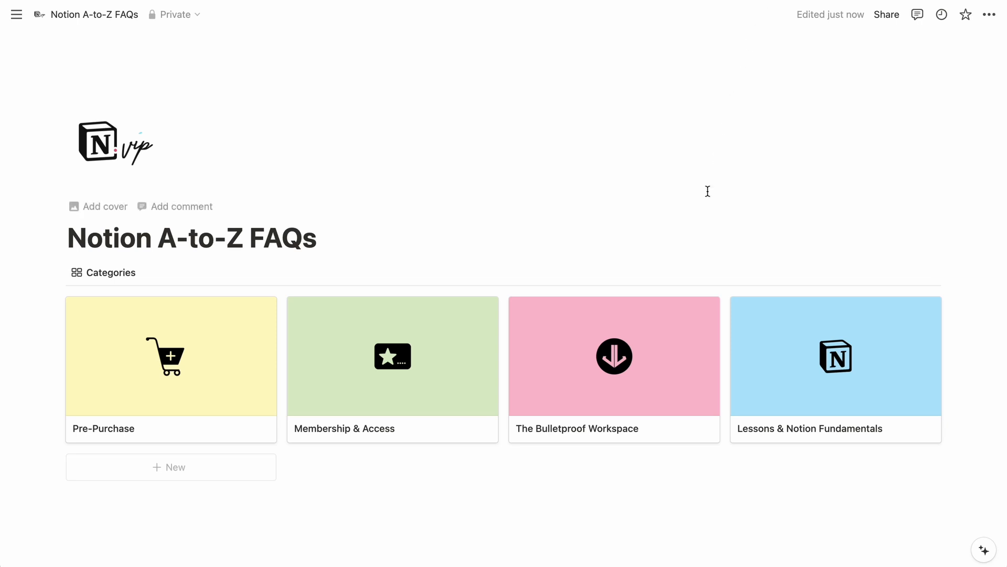
# Step: Peek into The Bulletproof Workspace FAQ category and close it again
pyautogui.click(614, 357)
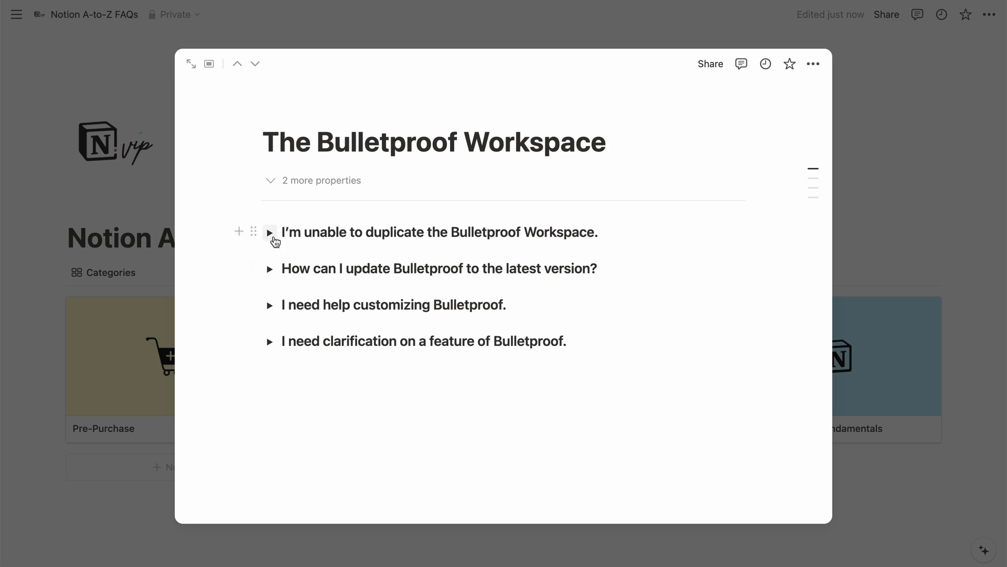
pyautogui.click(270, 232)
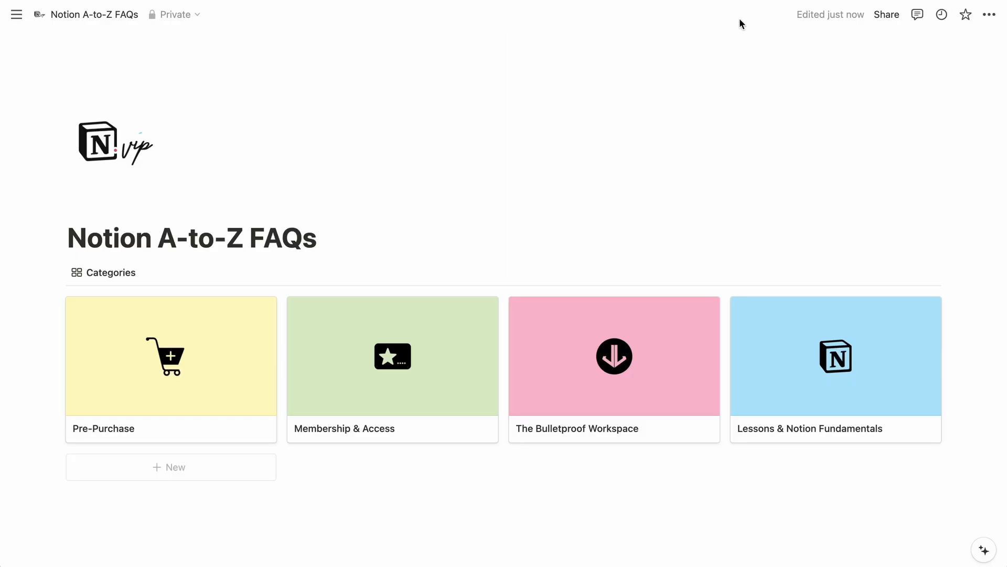
# Step: Publish the Notion A-to-Z FAQs page to the web from the Share menu's Publish section
pyautogui.click(885, 14)
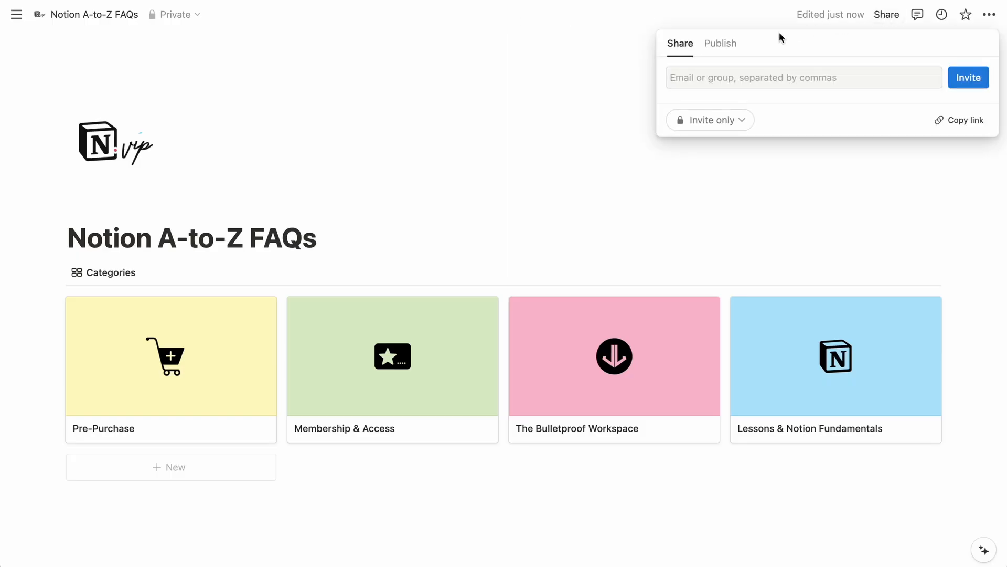
pyautogui.click(720, 43)
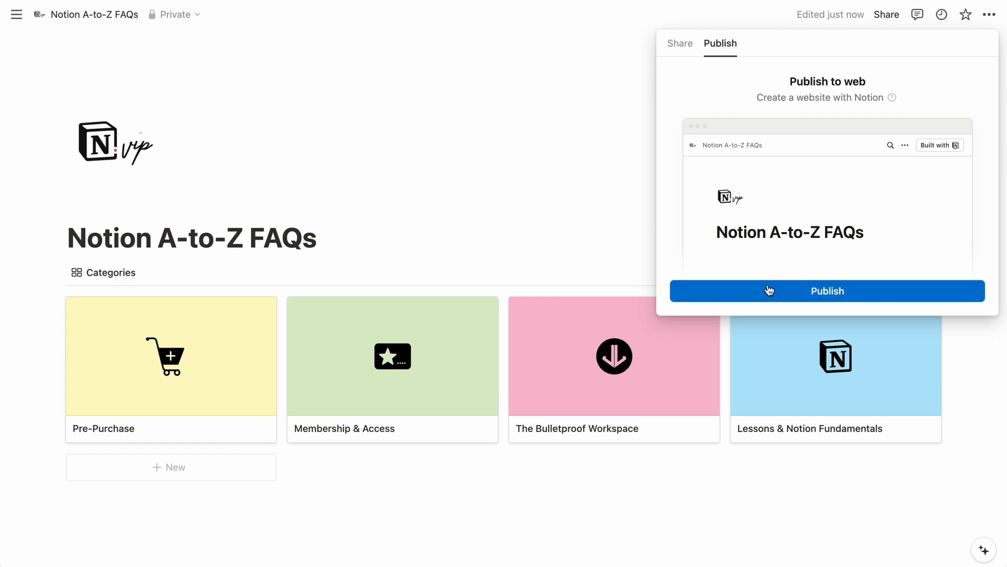
pyautogui.click(827, 290)
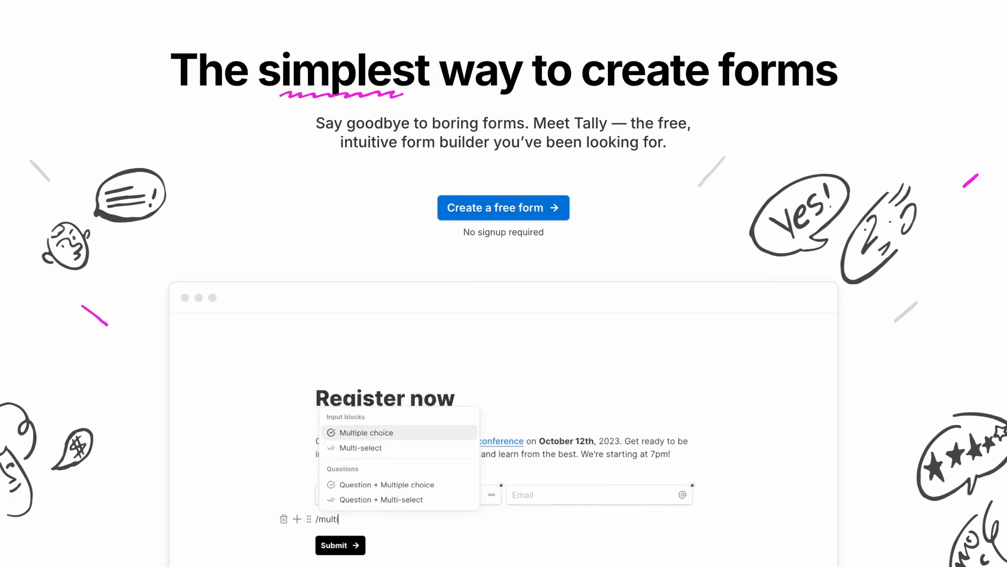
pyautogui.scroll(-3)
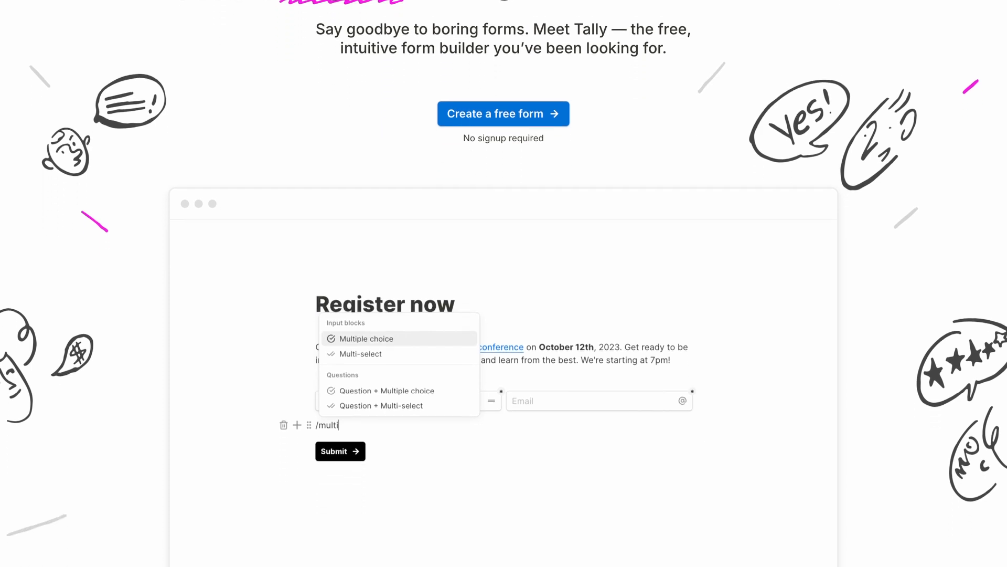
pyautogui.scroll(-3)
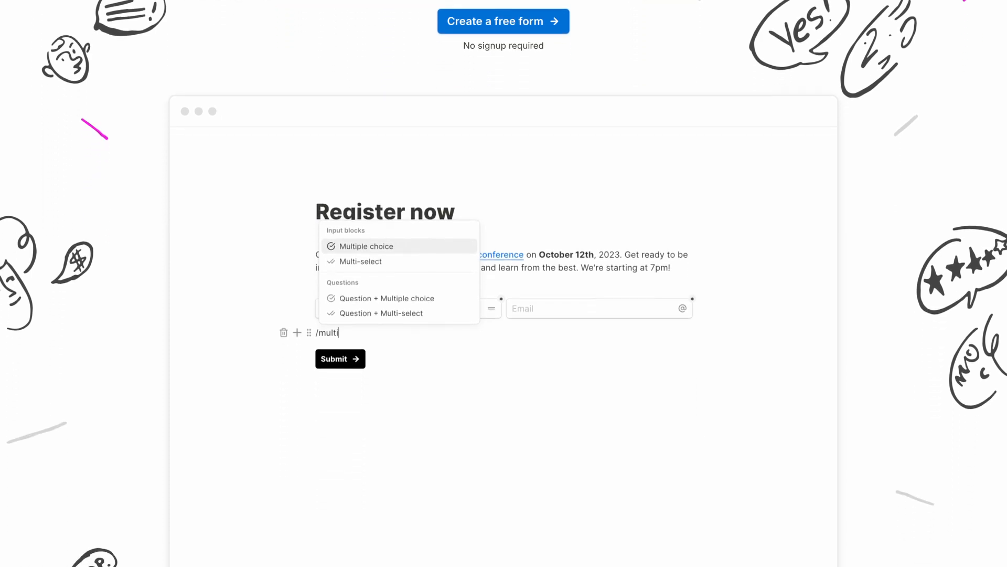
pyautogui.scroll(-3)
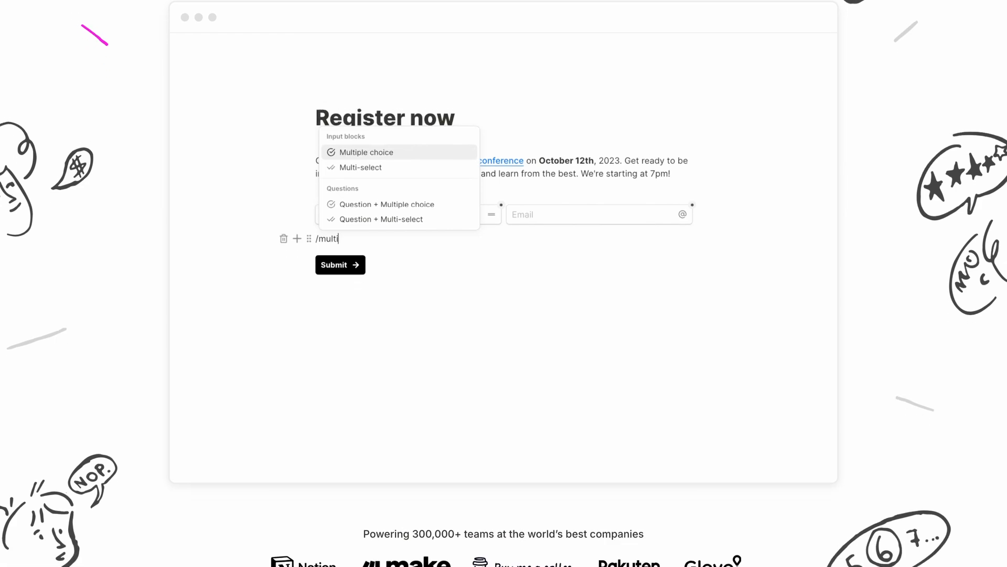
pyautogui.scroll(-3)
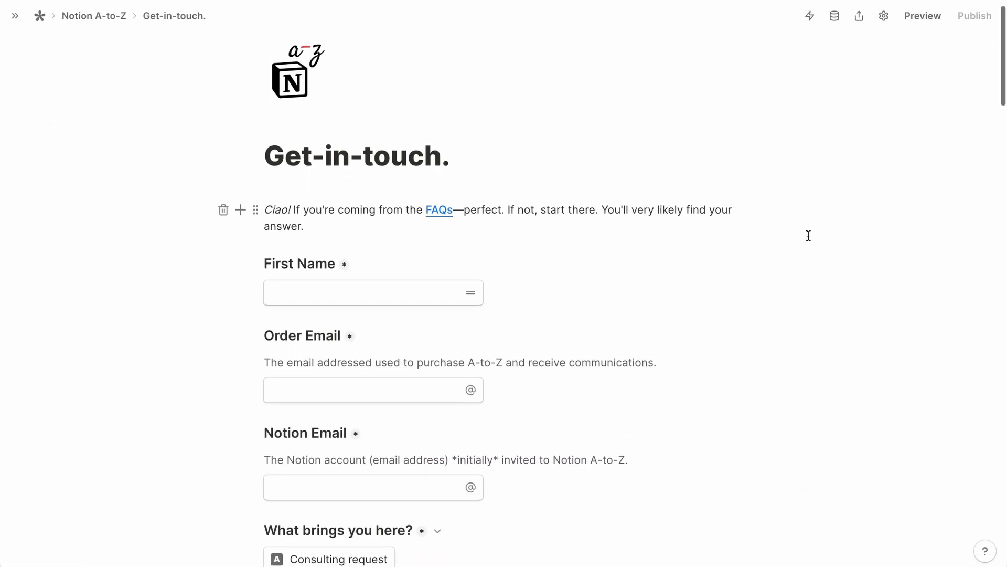
# Step: Review the Tally form's conditional logic, then select the 'get-in-touch form' phrase in the change-invited-account answer
pyautogui.scroll(-3)
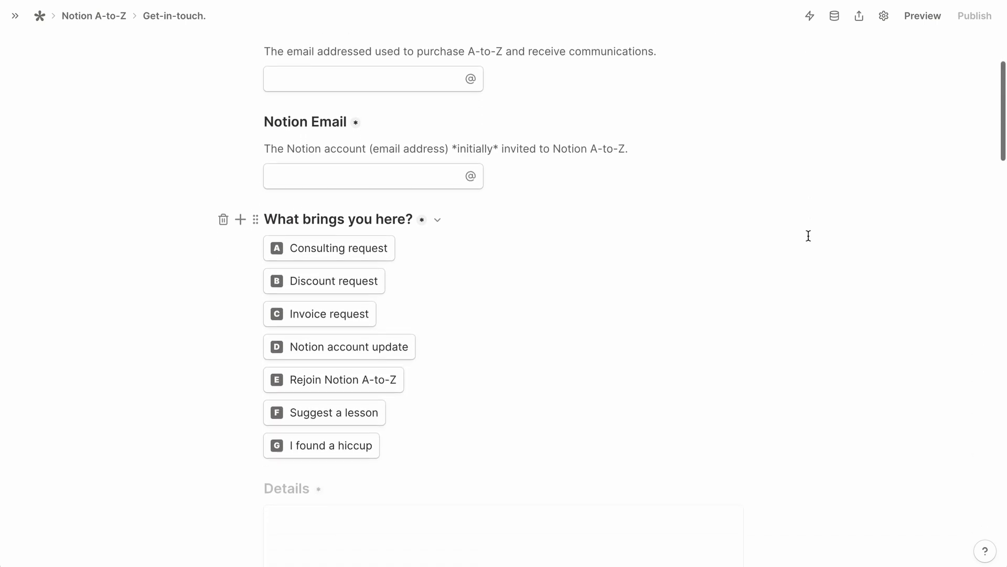
pyautogui.scroll(-3)
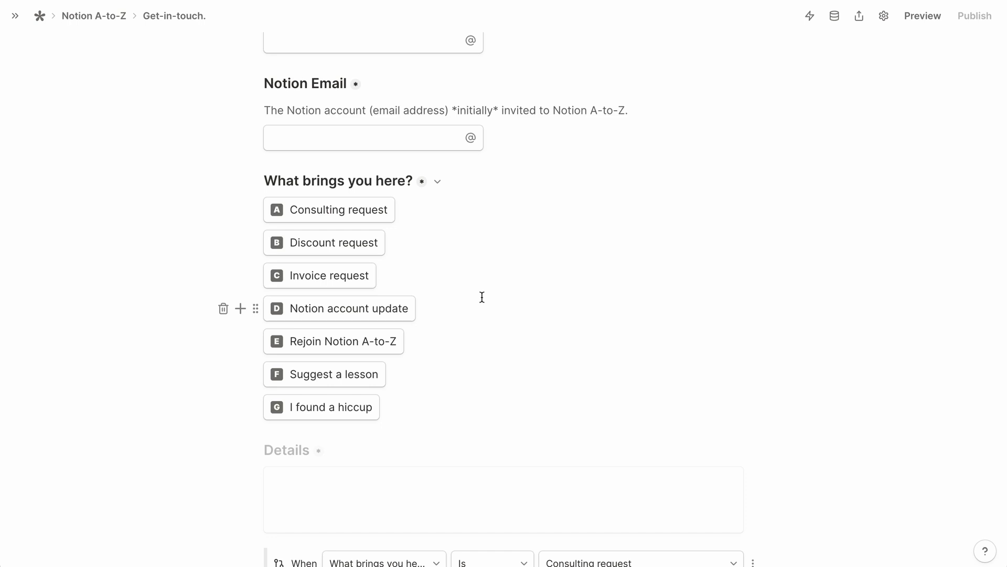
pyautogui.moveTo(816, 358)
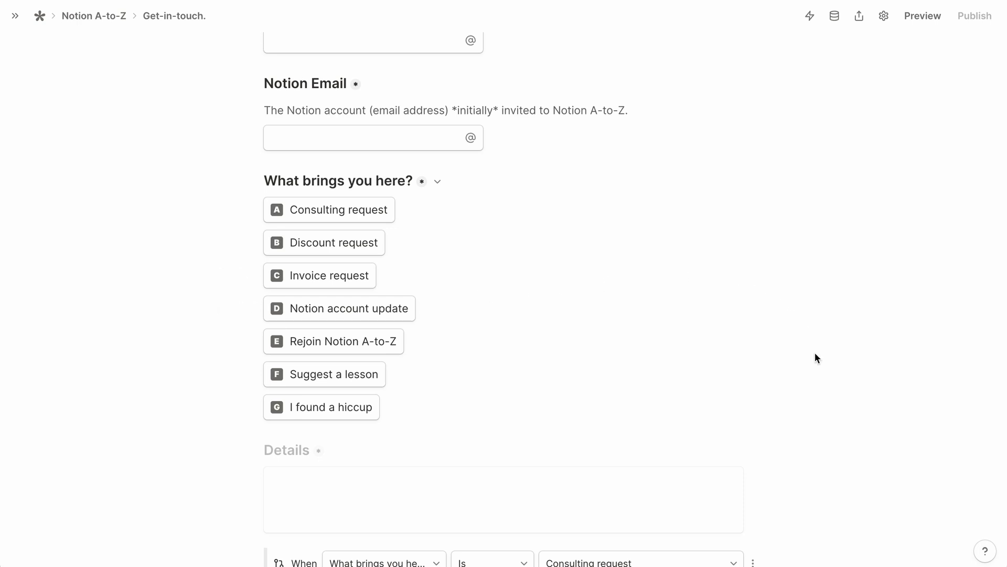
pyautogui.scroll(-3)
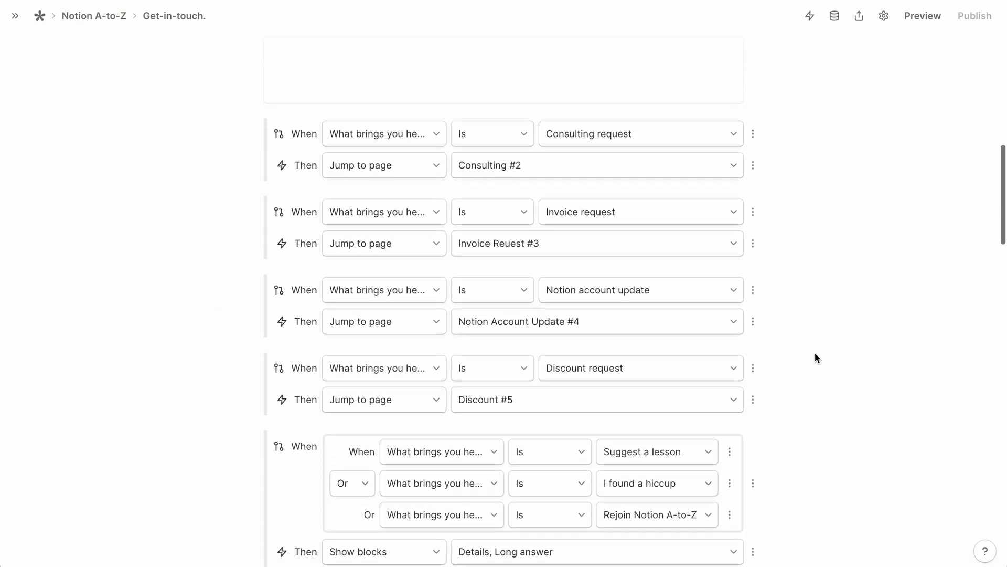
pyautogui.scroll(-3)
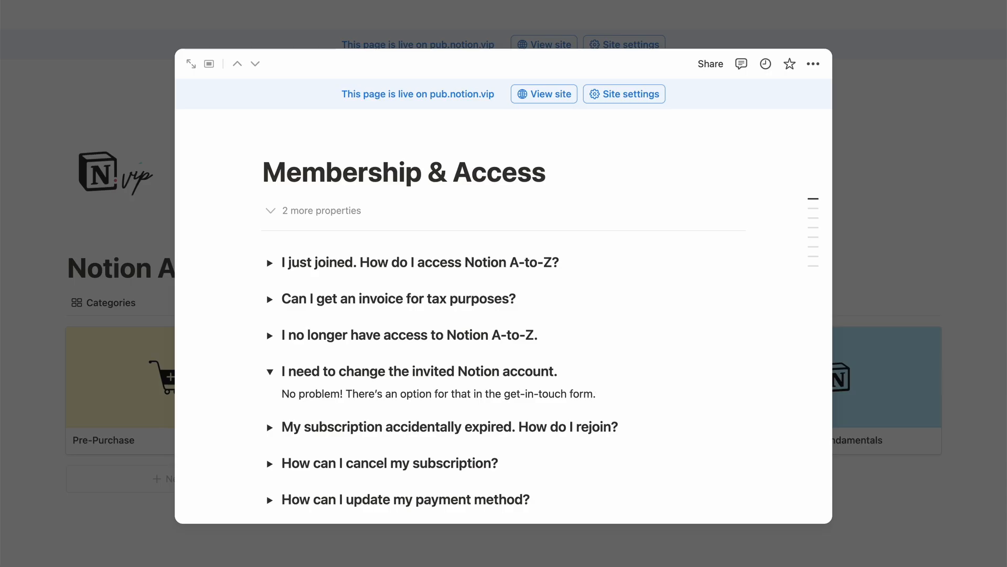
pyautogui.moveTo(506, 394); pyautogui.dragTo(594, 393)
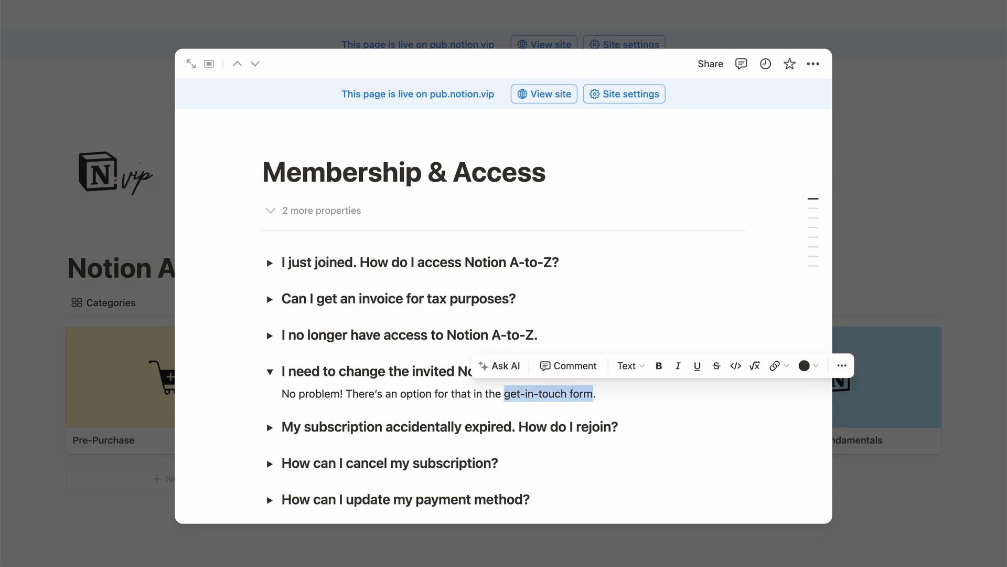